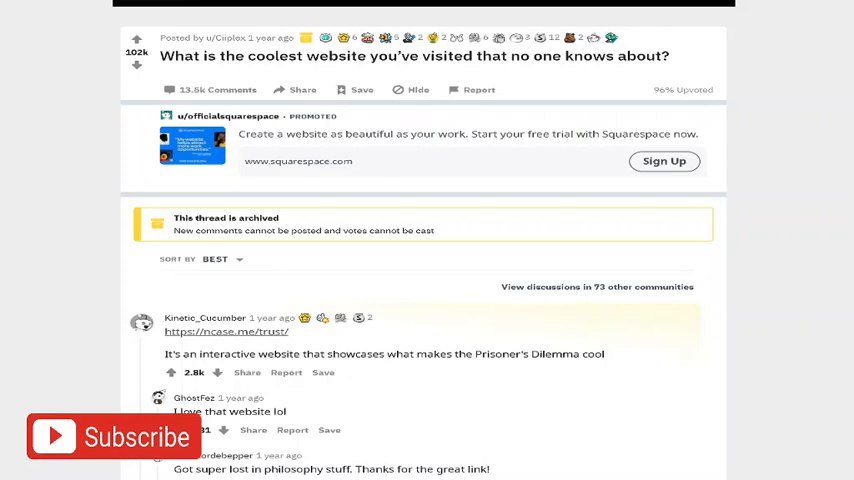
scroll("down", 3)
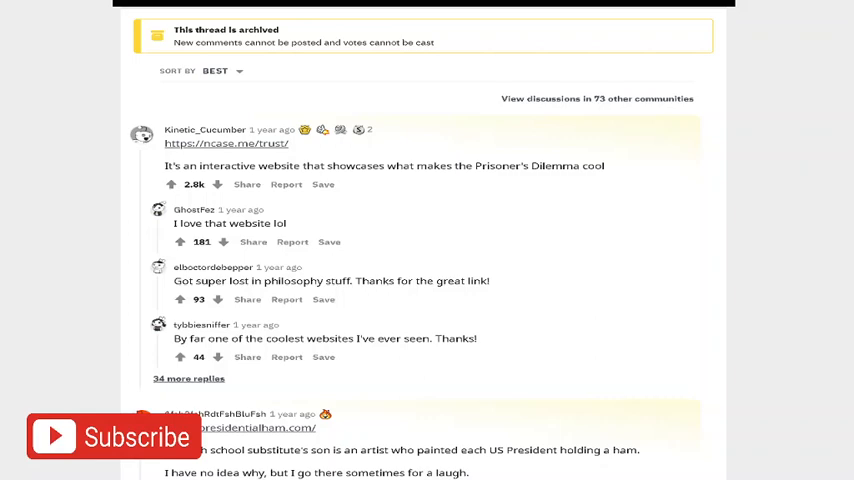
scroll("down", 3)
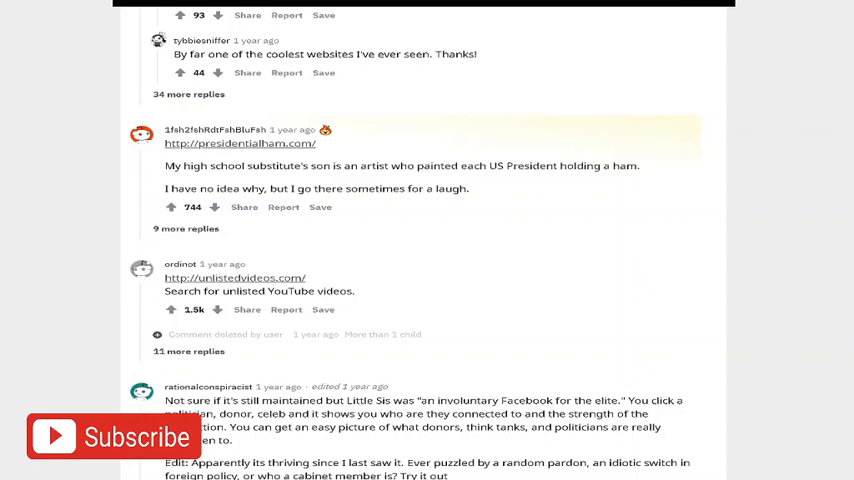
scroll("down", 3)
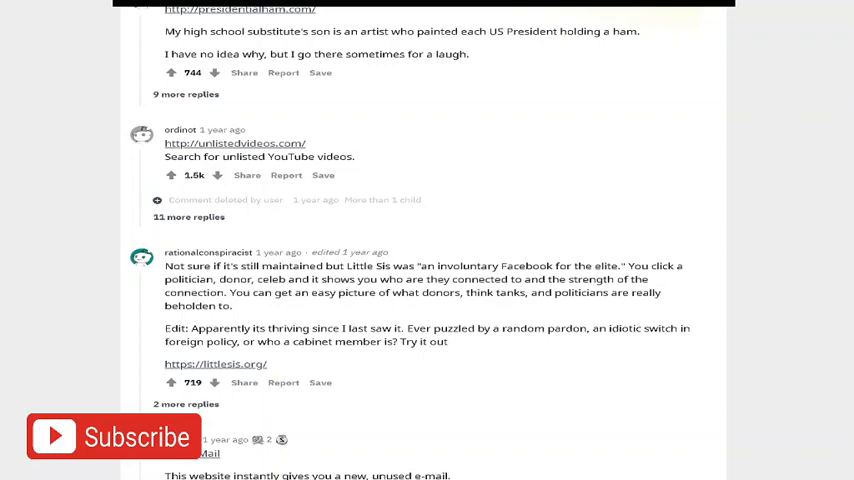
scroll("down", 3)
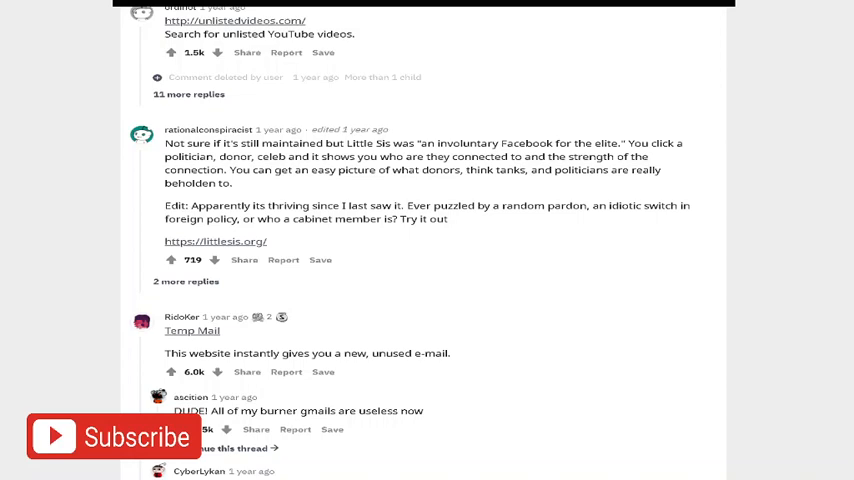
scroll("down", 3)
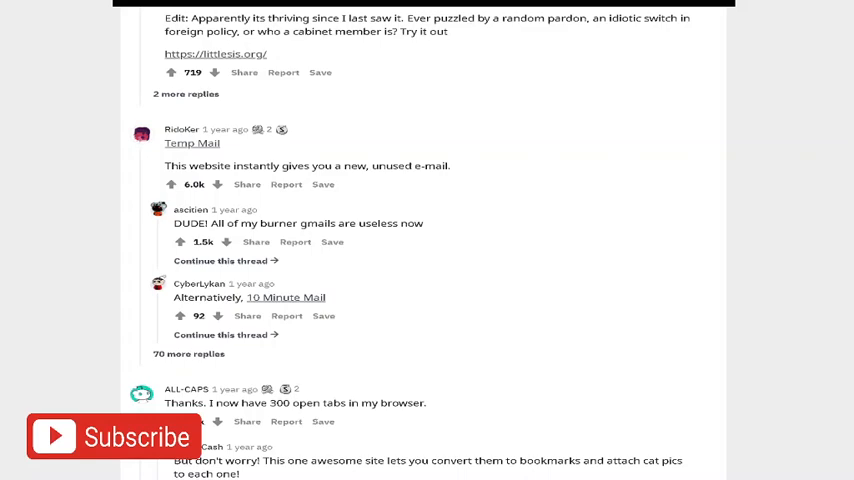
scroll("down", 3)
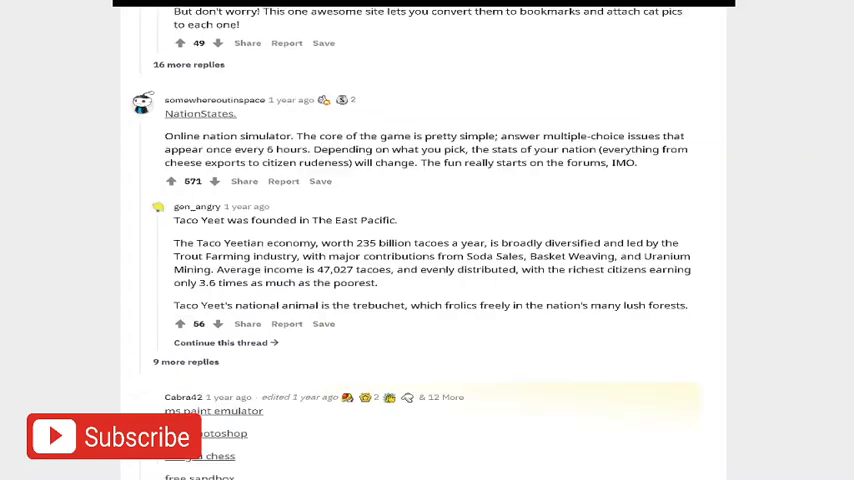
scroll("up", 3)
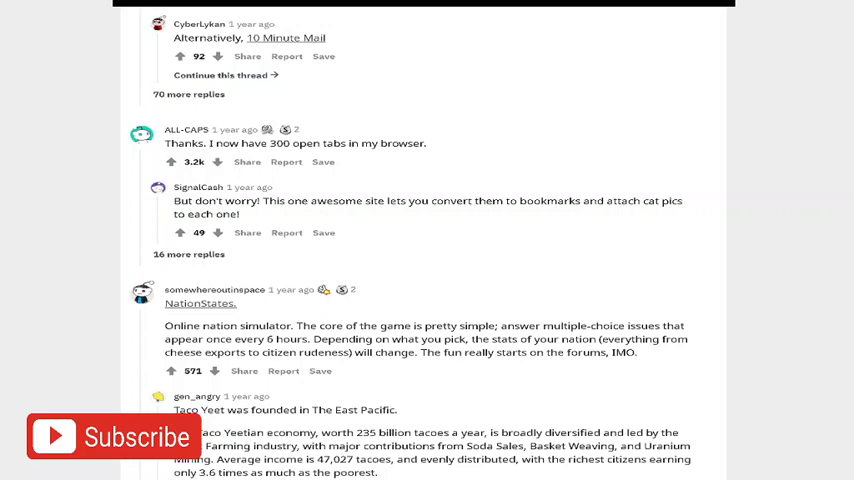
scroll("down", 3)
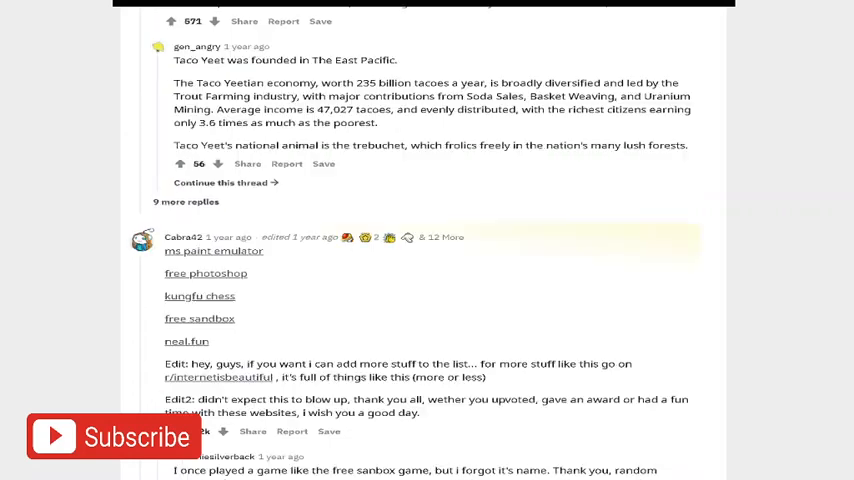
scroll("up", 3)
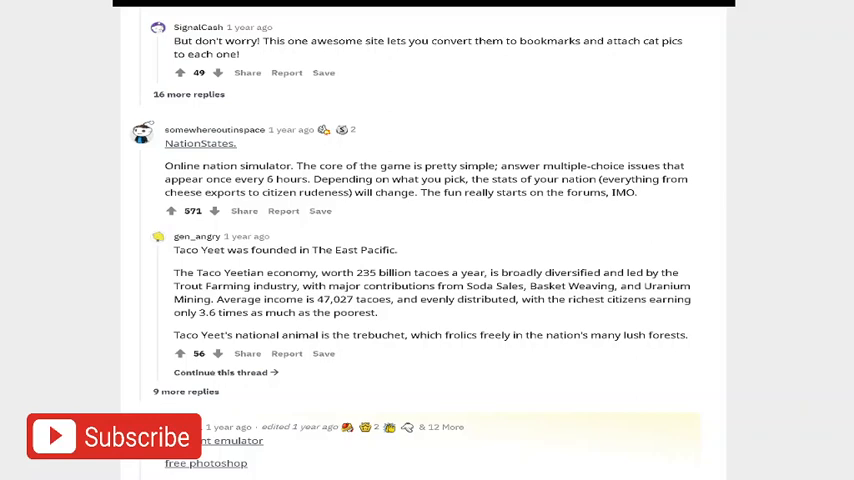
scroll("down", 3)
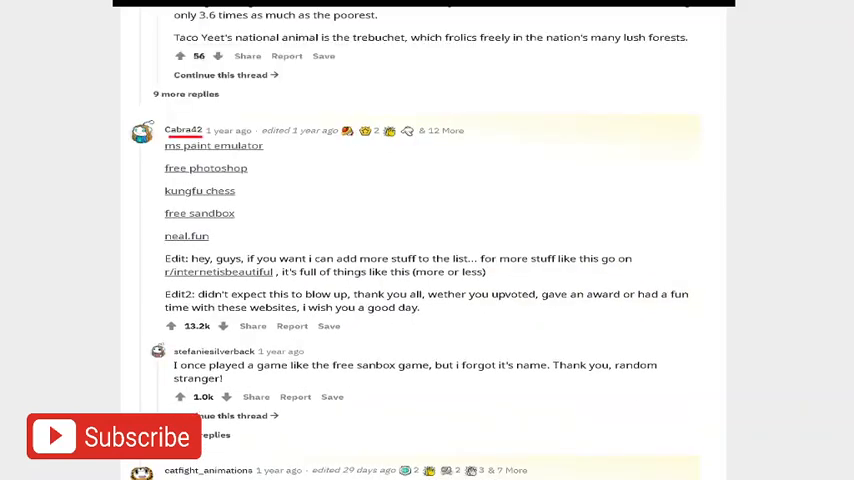
scroll("down", 3)
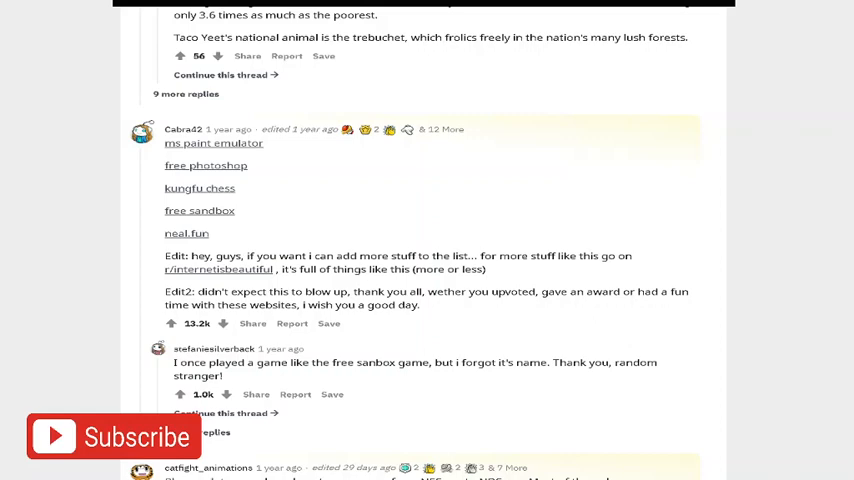
scroll("down", 3)
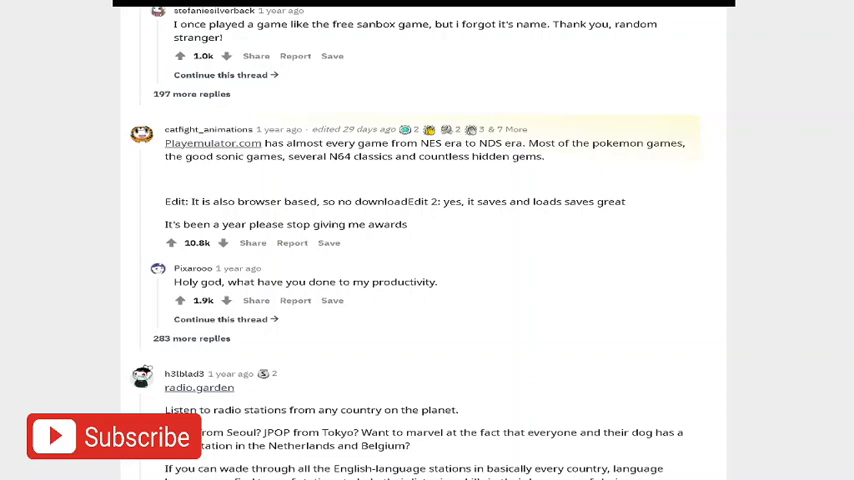
scroll("down", 3)
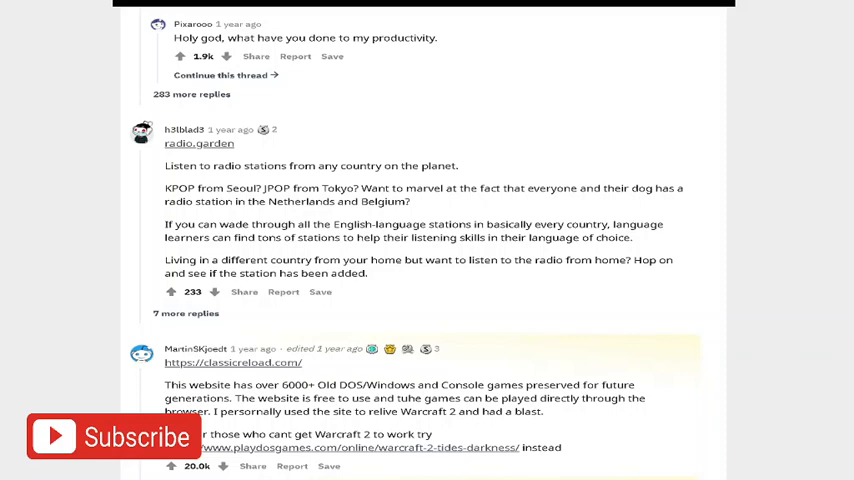
scroll("down", 3)
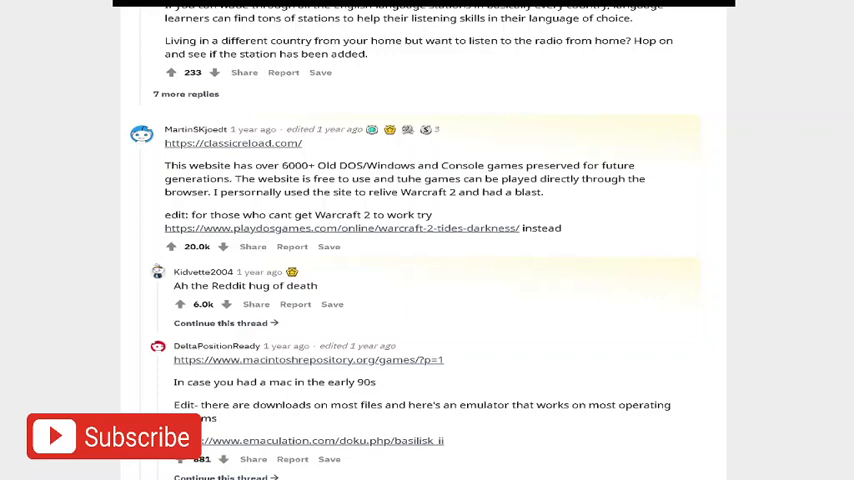
scroll("down", 3)
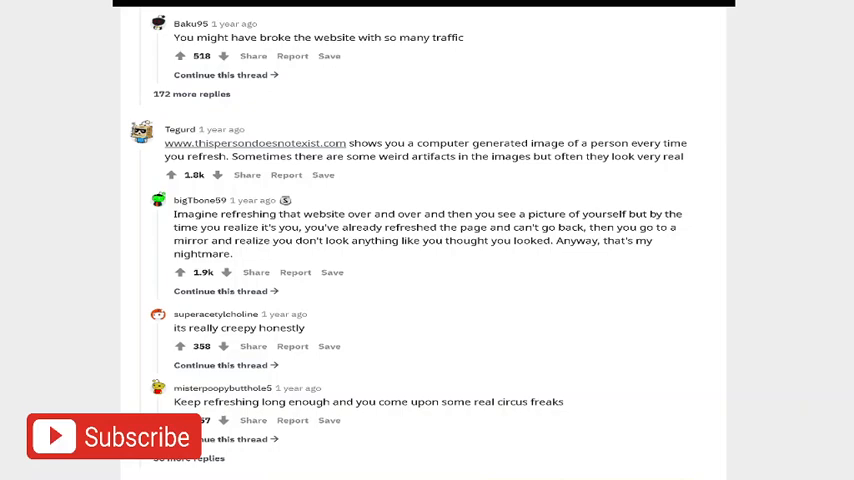
scroll("down", 3)
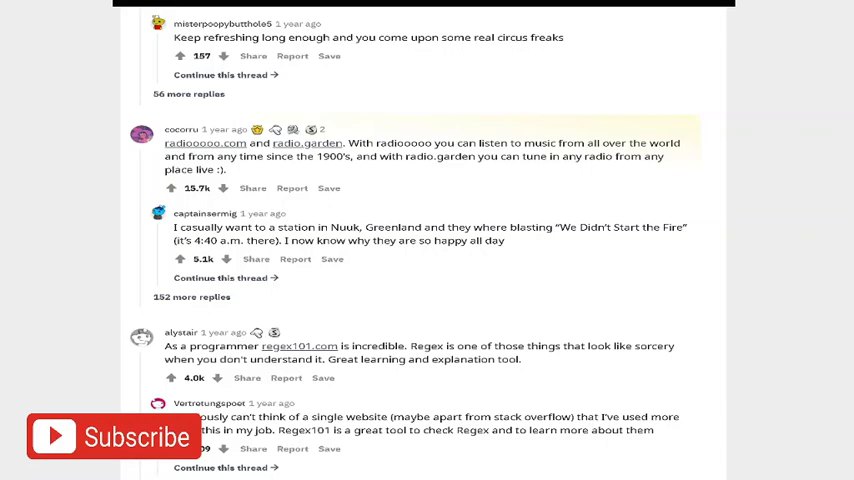
scroll("down", 3)
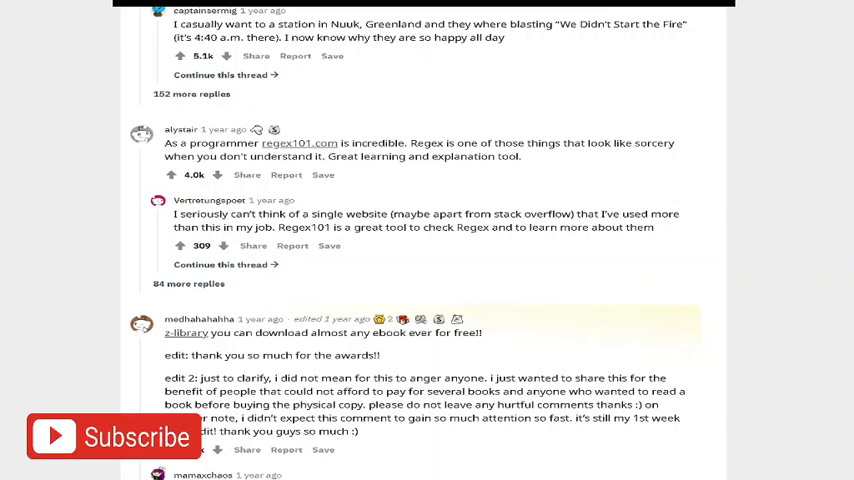
scroll("down", 3)
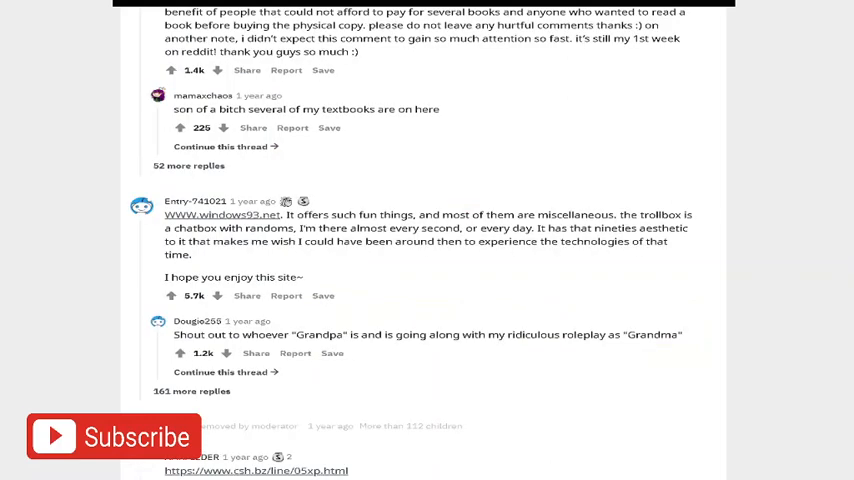
scroll("up", 3)
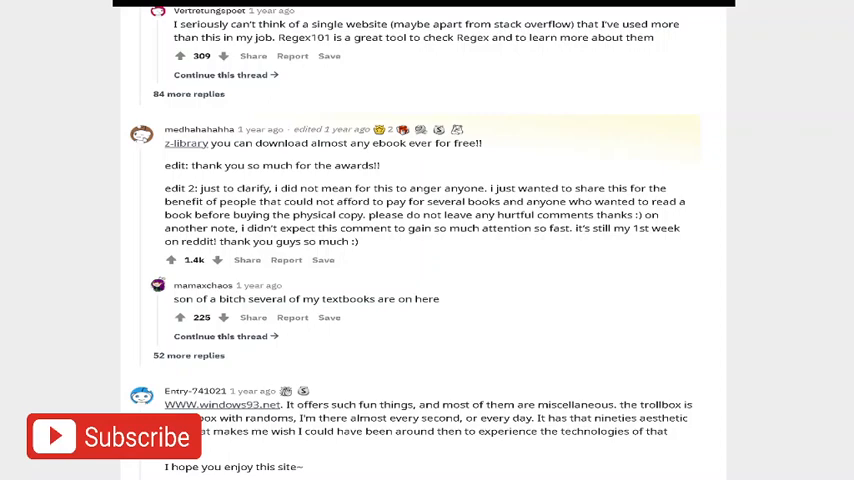
scroll("down", 3)
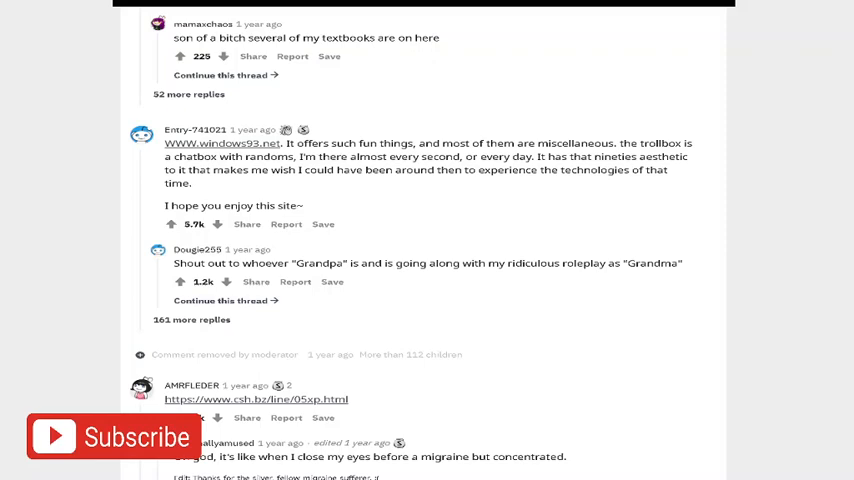
scroll("down", 3)
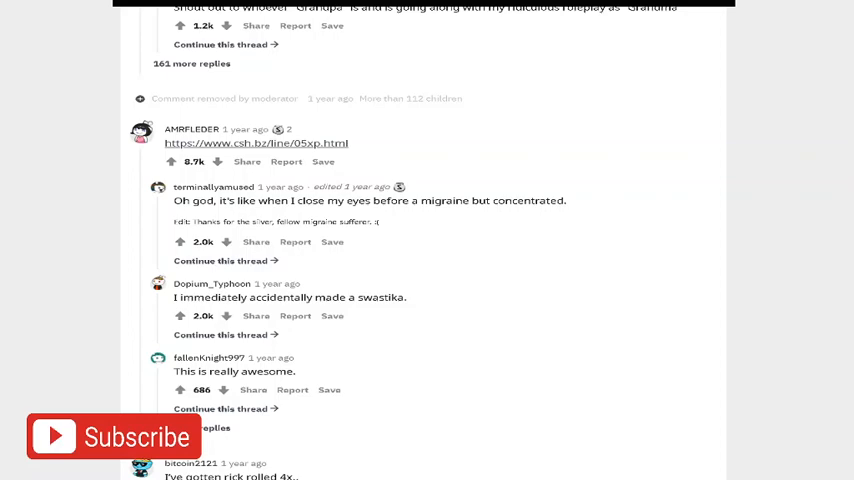
scroll("down", 3)
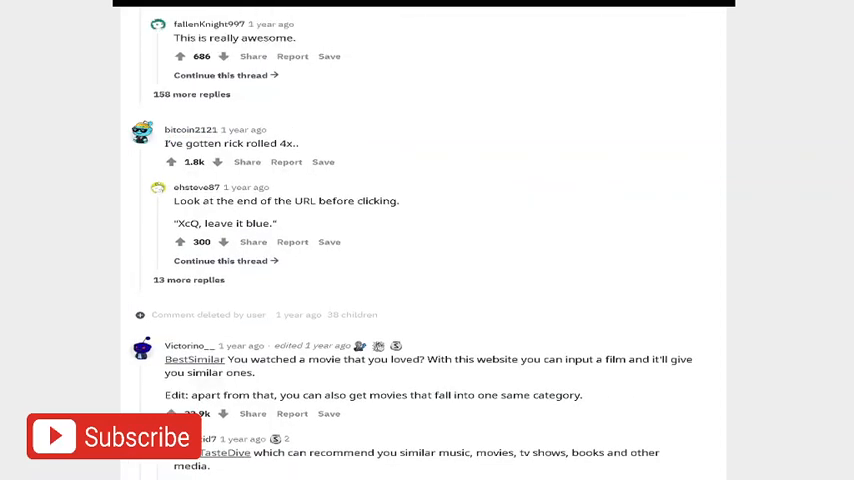
scroll("down", 3)
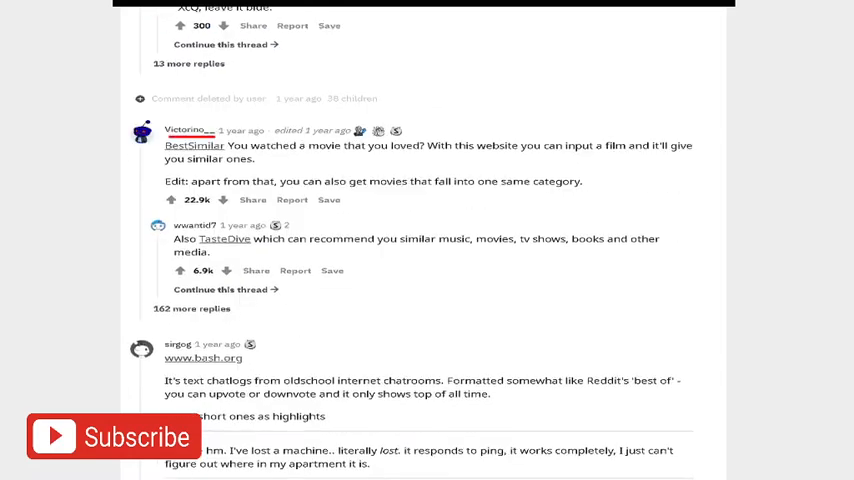
scroll("down", 3)
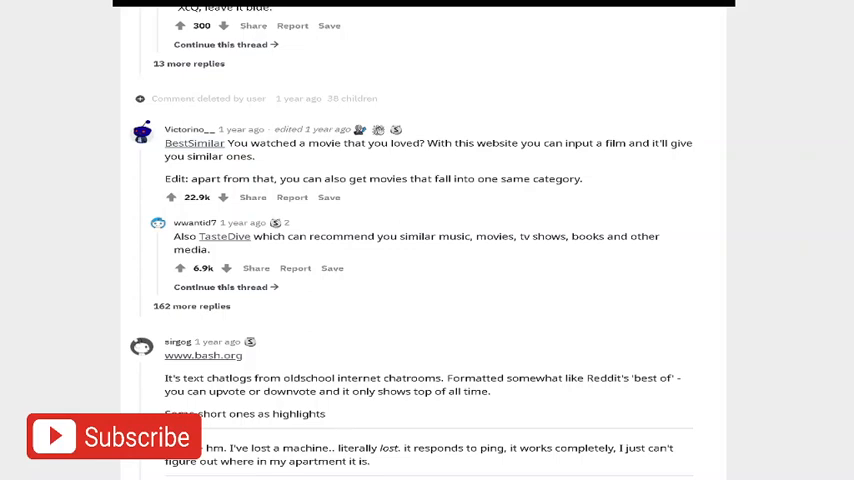
scroll("down", 3)
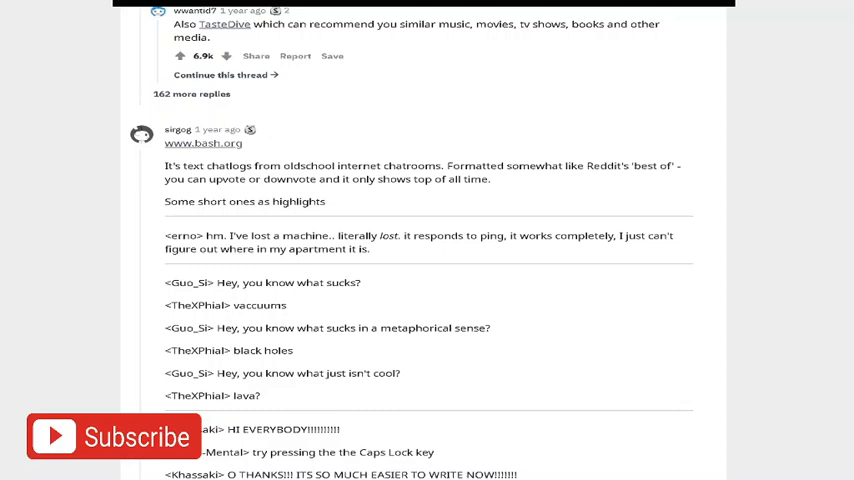
scroll("down", 3)
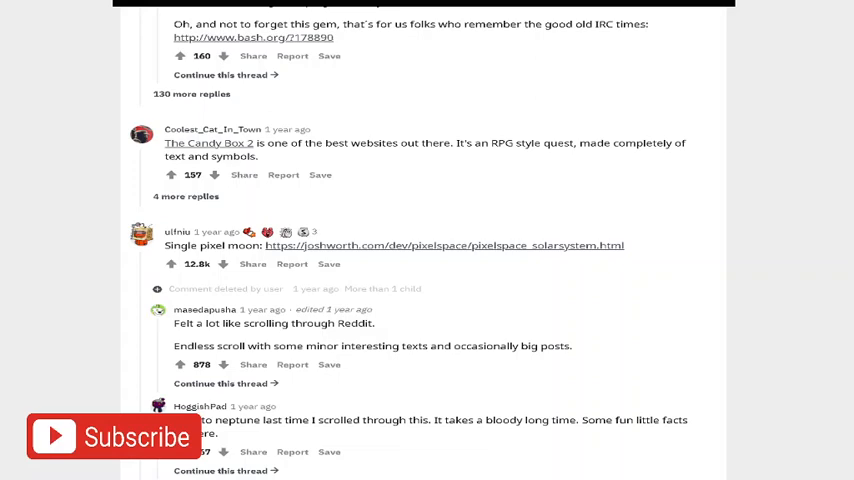
scroll("down", 3)
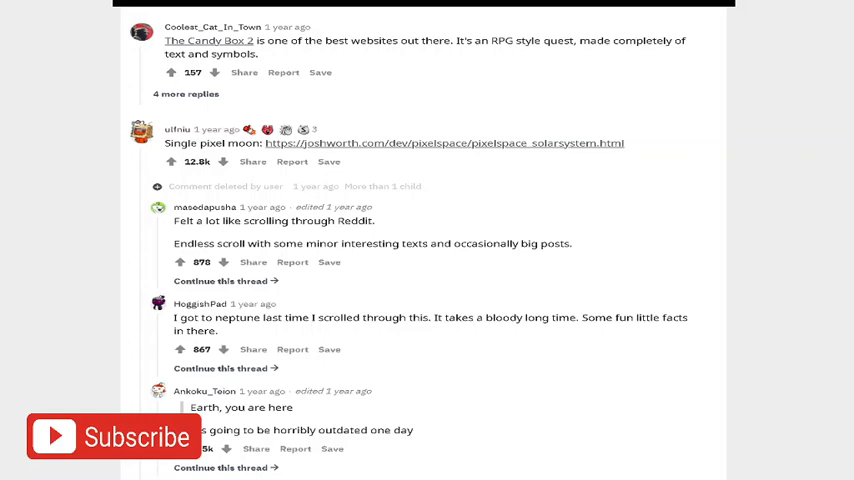
scroll("down", 3)
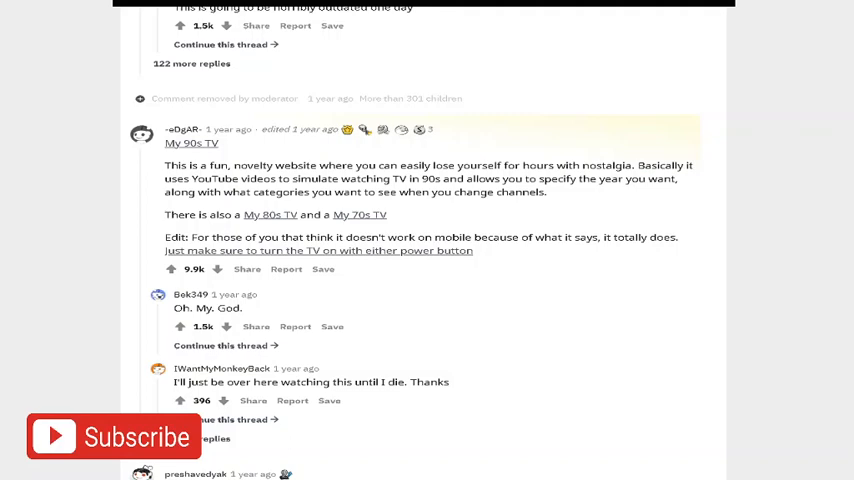
scroll("down", 3)
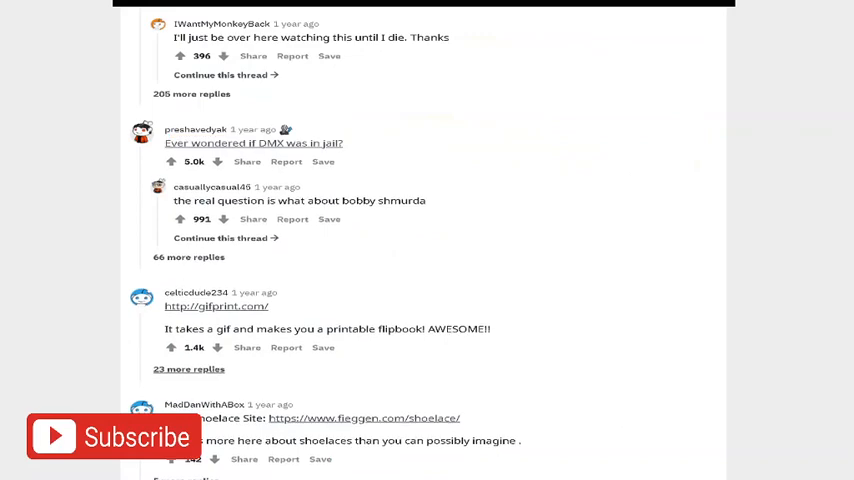
scroll("down", 3)
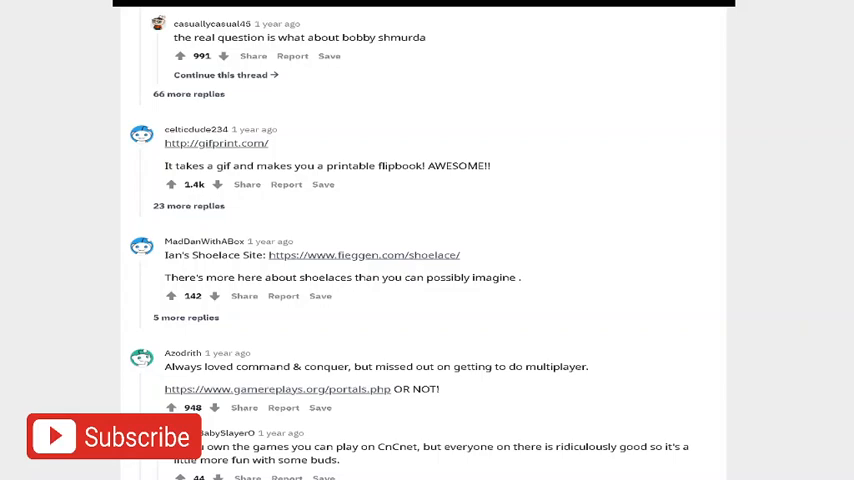
scroll("down", 3)
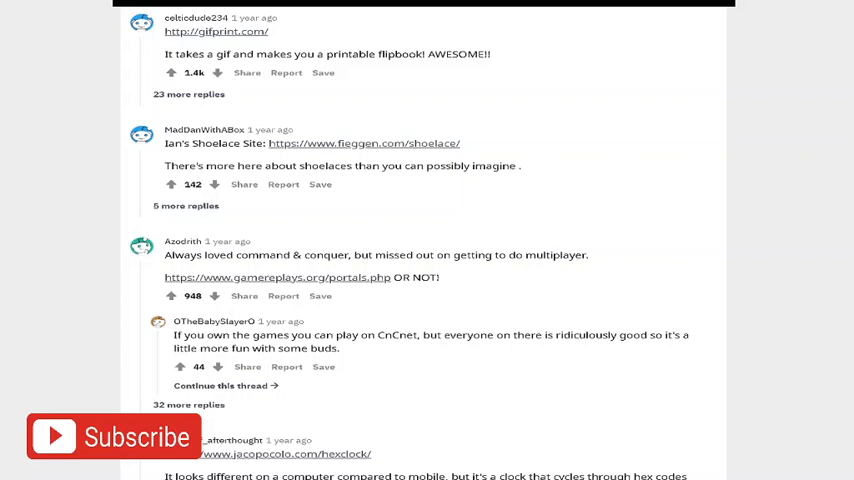
scroll("down", 3)
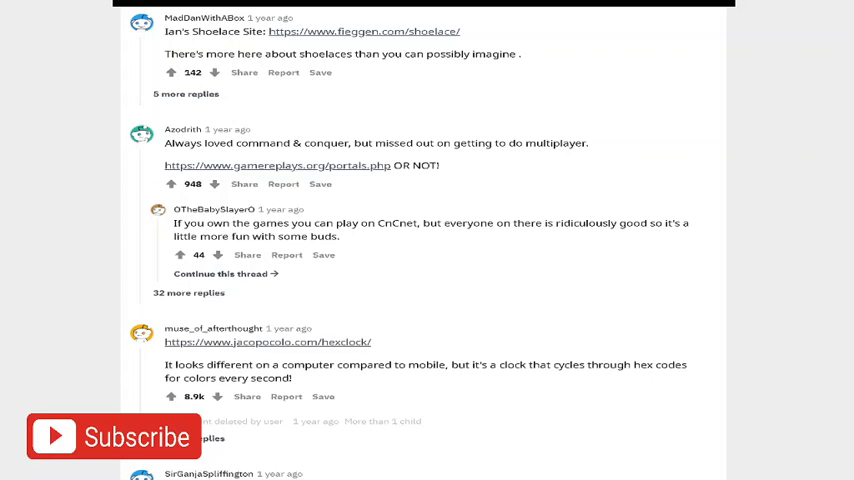
scroll("down", 3)
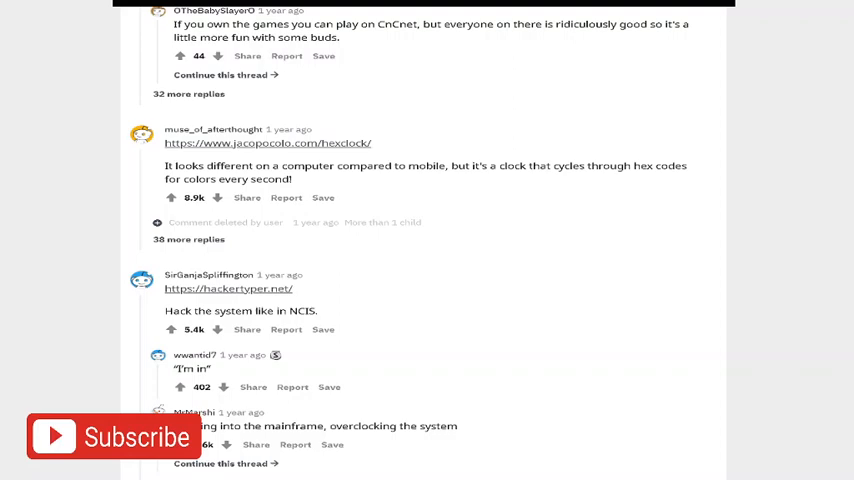
scroll("down", 3)
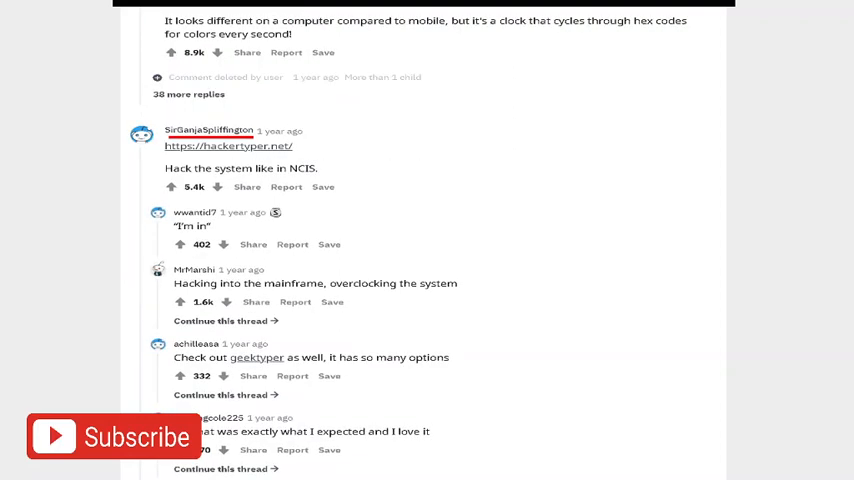
scroll("down", 3)
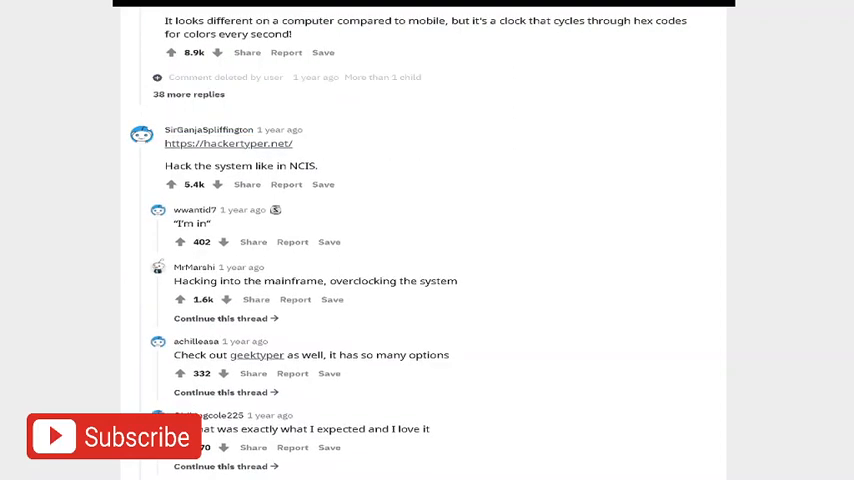
scroll("down", 3)
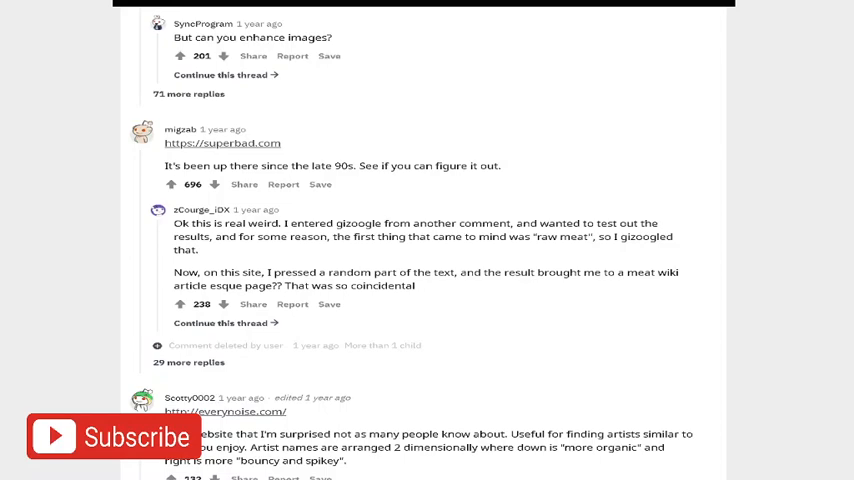
scroll("down", 3)
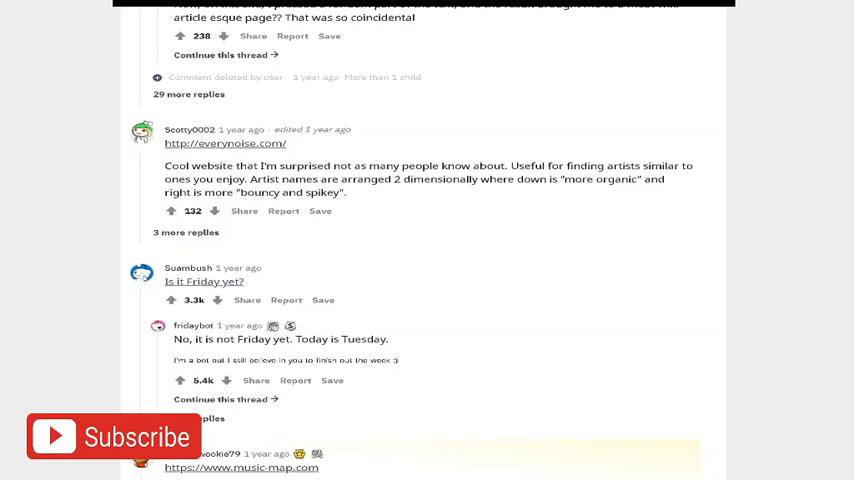
scroll("down", 3)
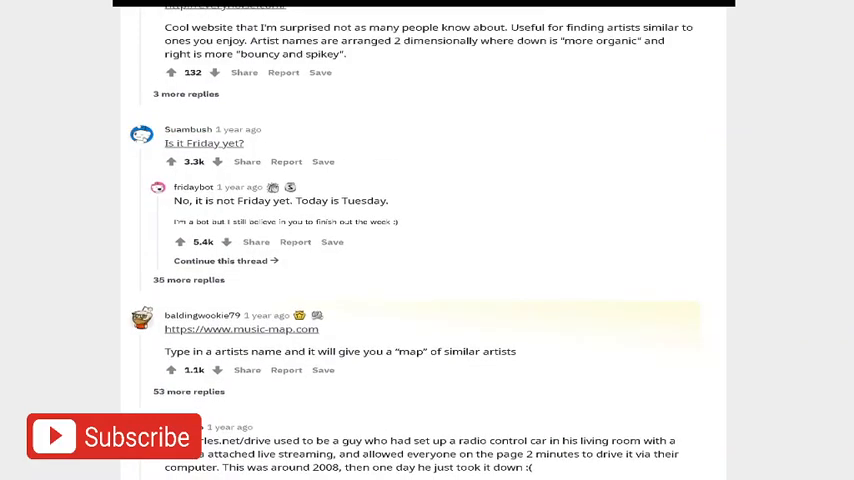
scroll("down", 3)
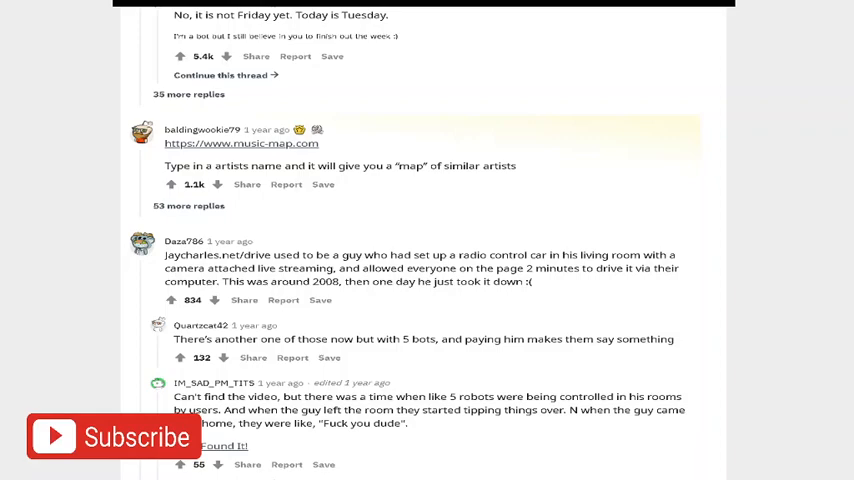
scroll("down", 3)
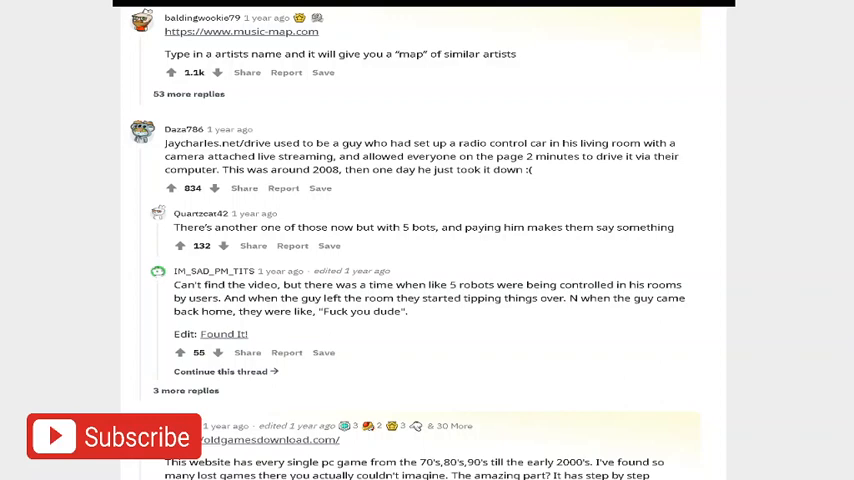
scroll("down", 3)
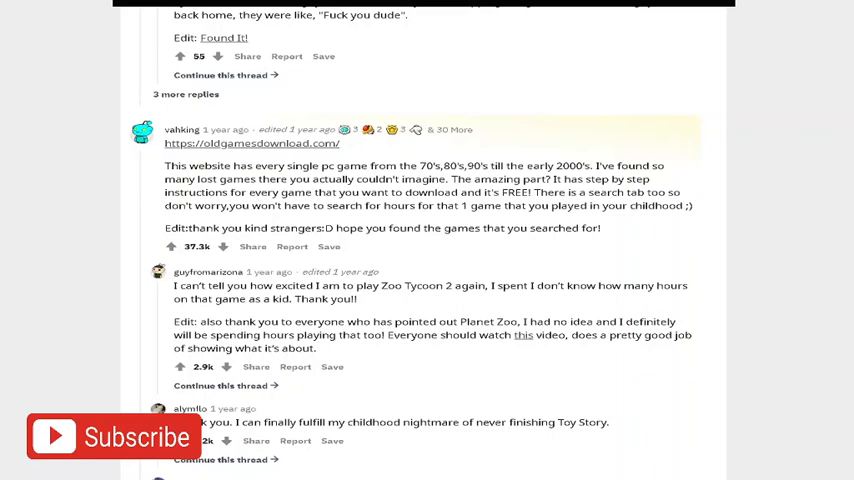
scroll("down", 3)
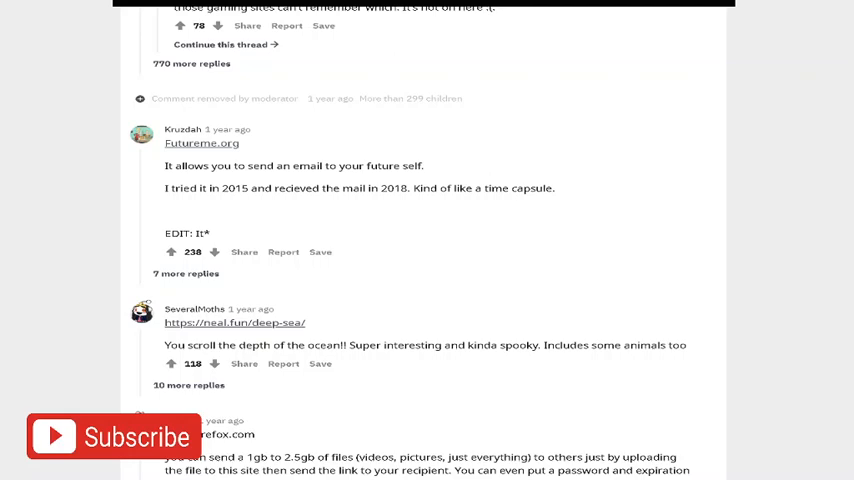
scroll("down", 3)
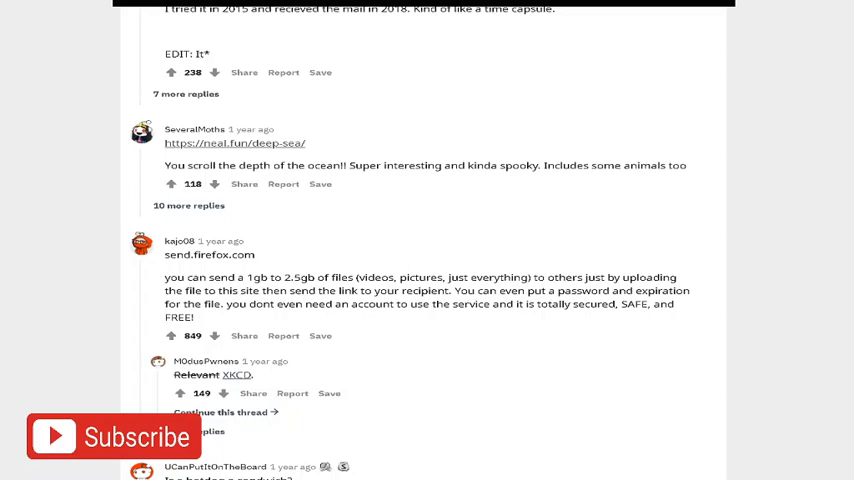
scroll("down", 3)
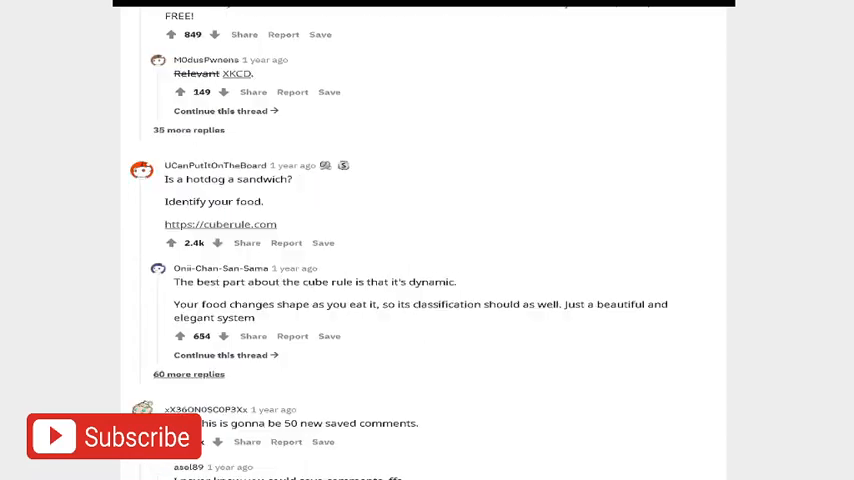
scroll("up", 3)
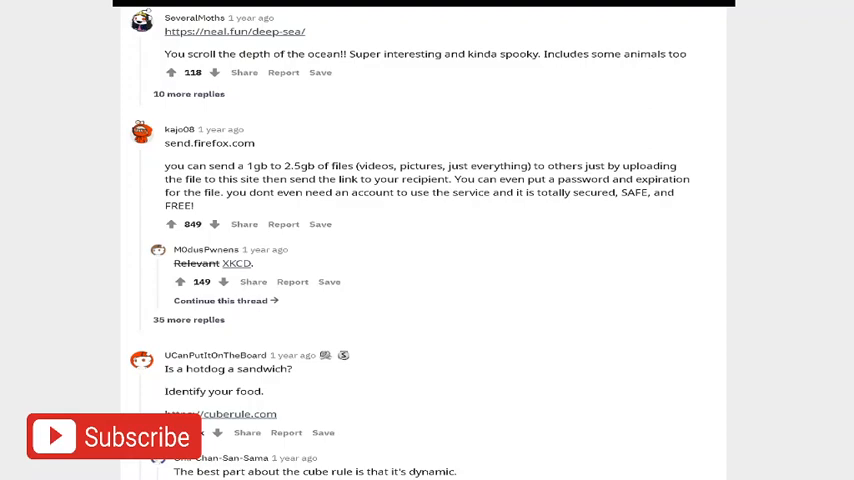
scroll("down", 3)
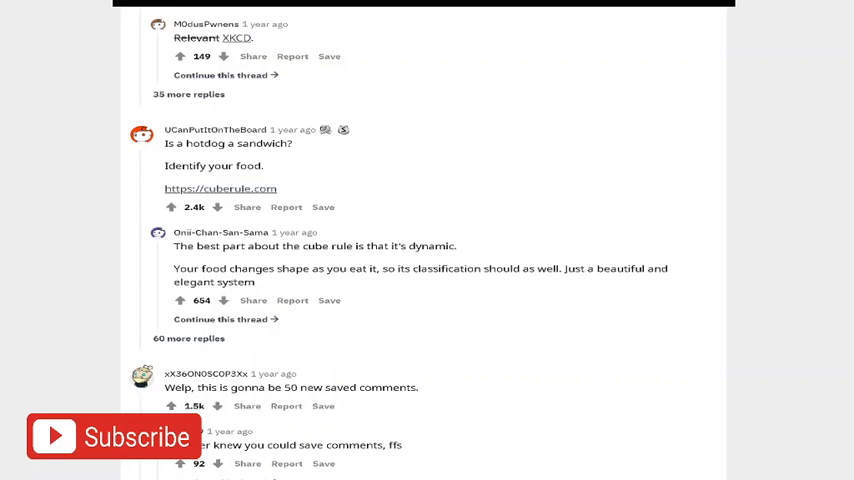
scroll("down", 3)
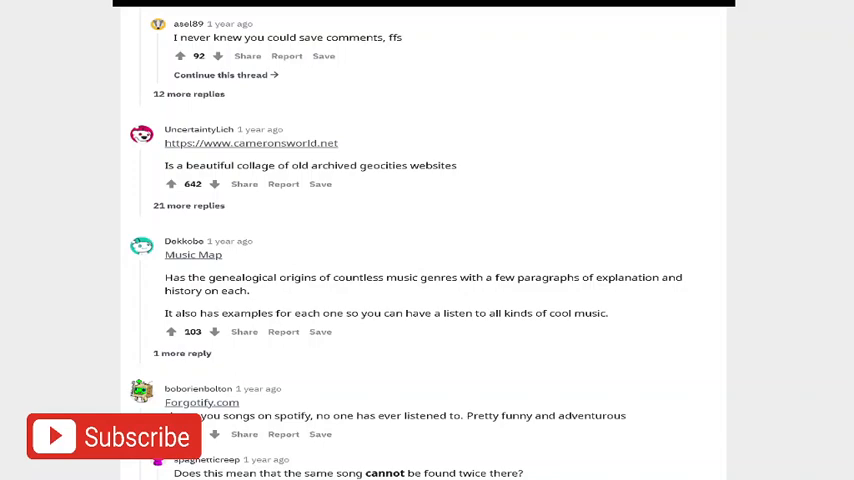
scroll("down", 3)
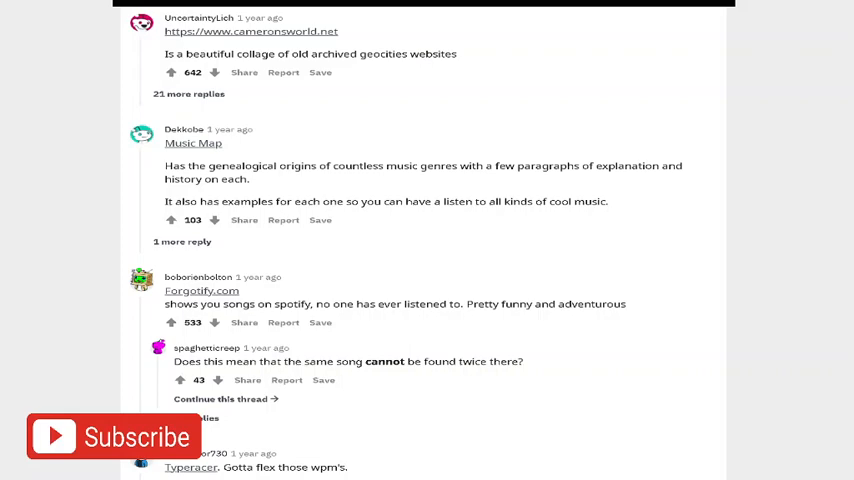
scroll("down", 3)
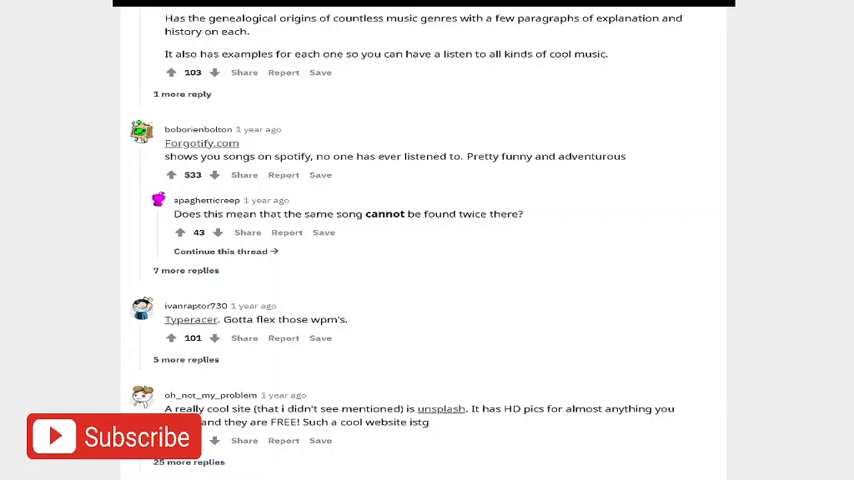
scroll("down", 3)
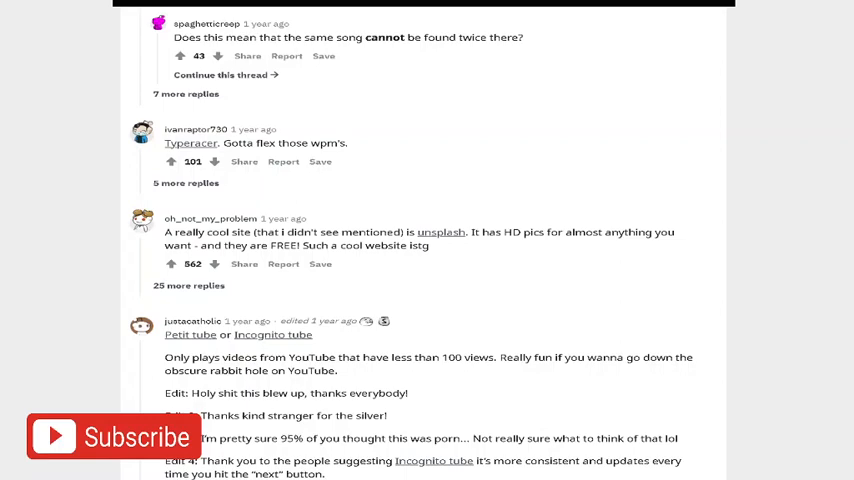
scroll("down", 3)
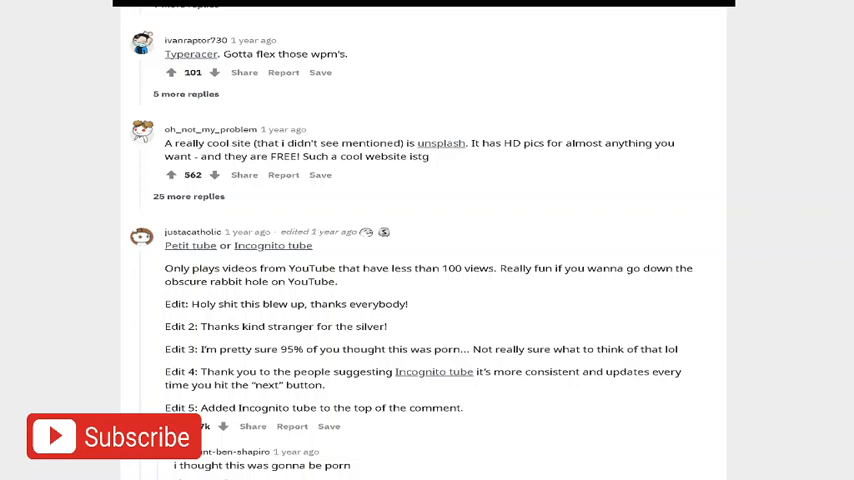
scroll("down", 3)
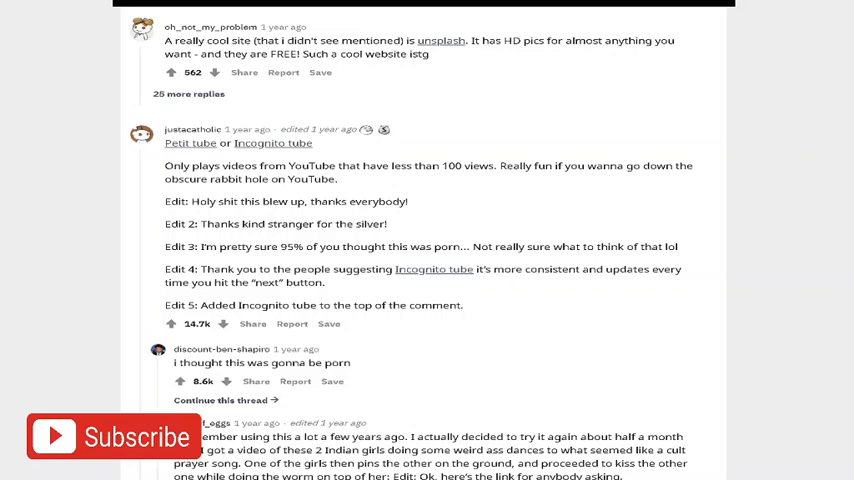
scroll("down", 3)
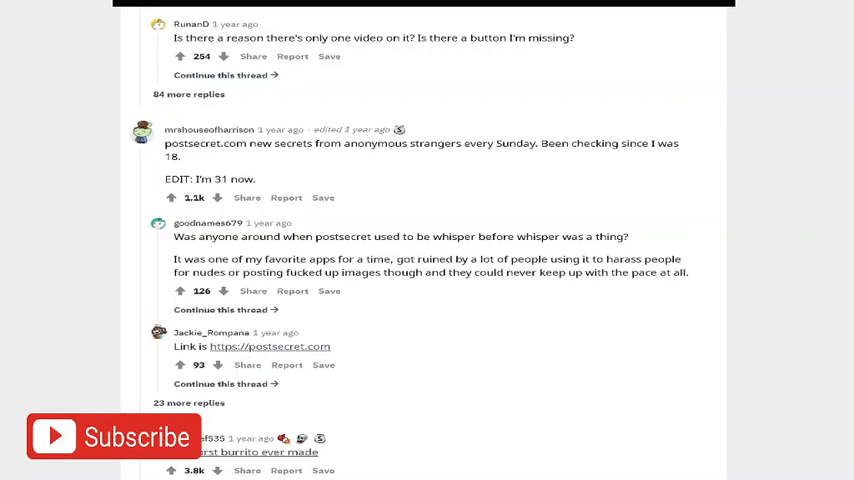
scroll("down", 3)
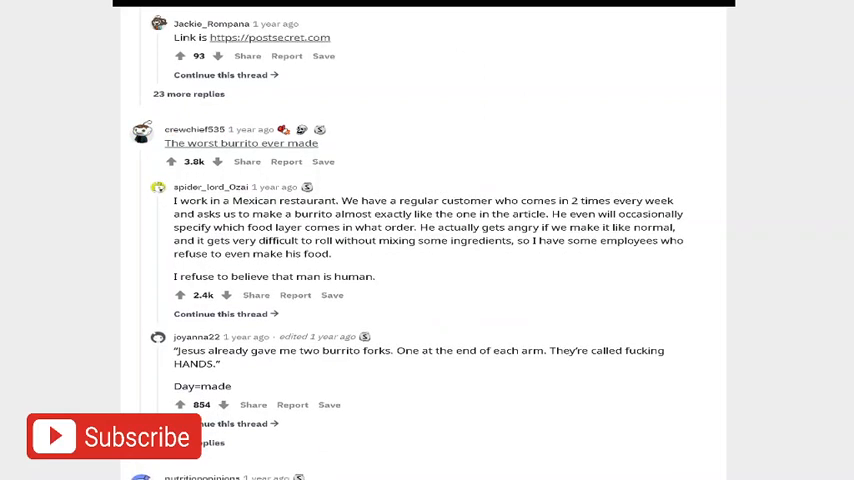
scroll("down", 3)
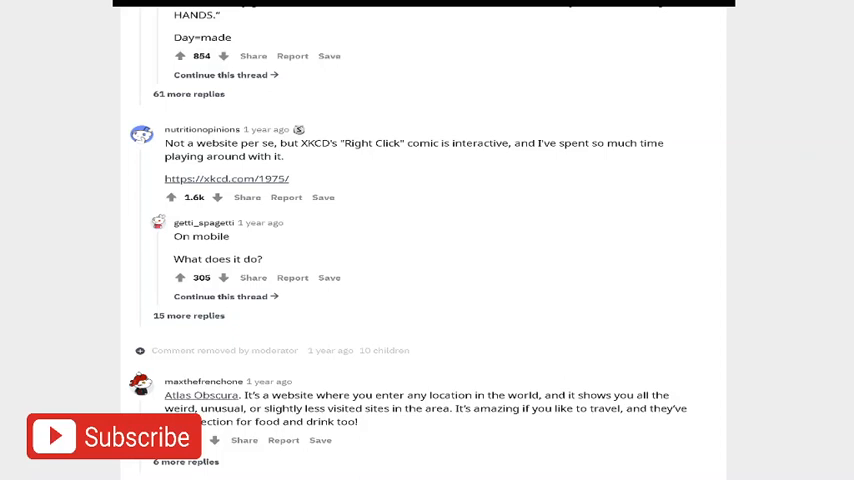
scroll("down", 3)
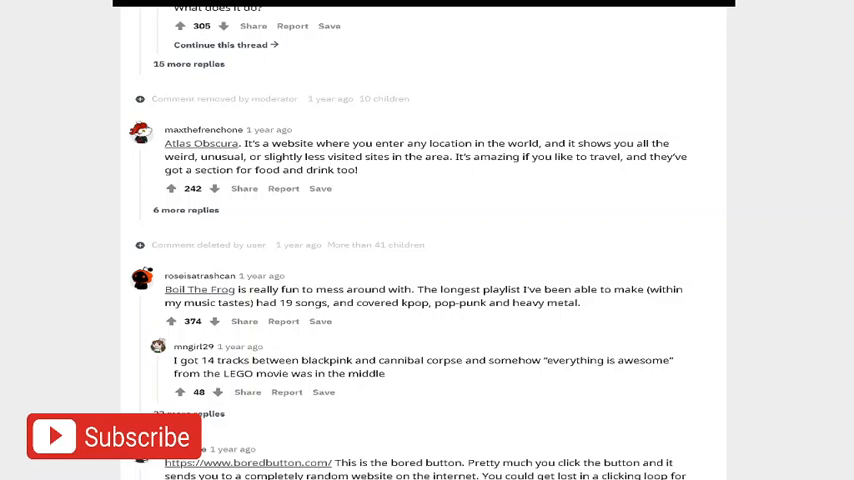
scroll("up", 3)
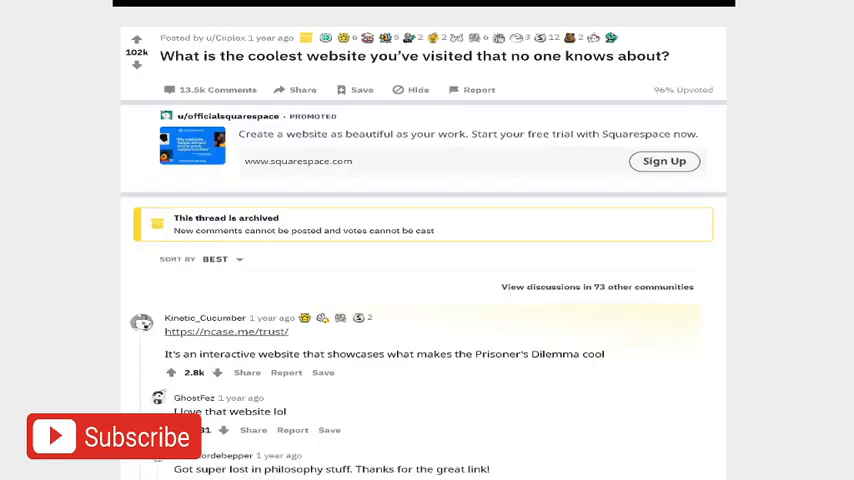